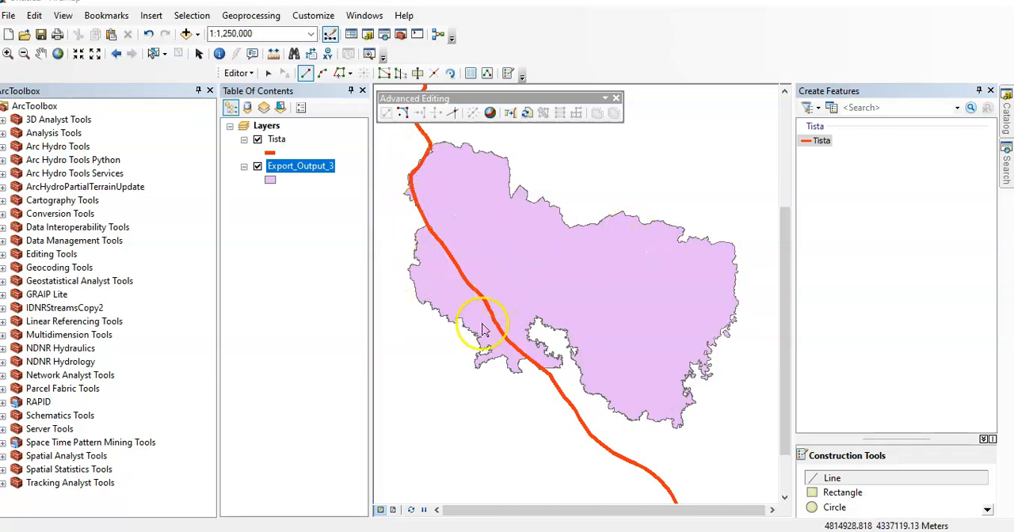
mouse_move(682, 287)
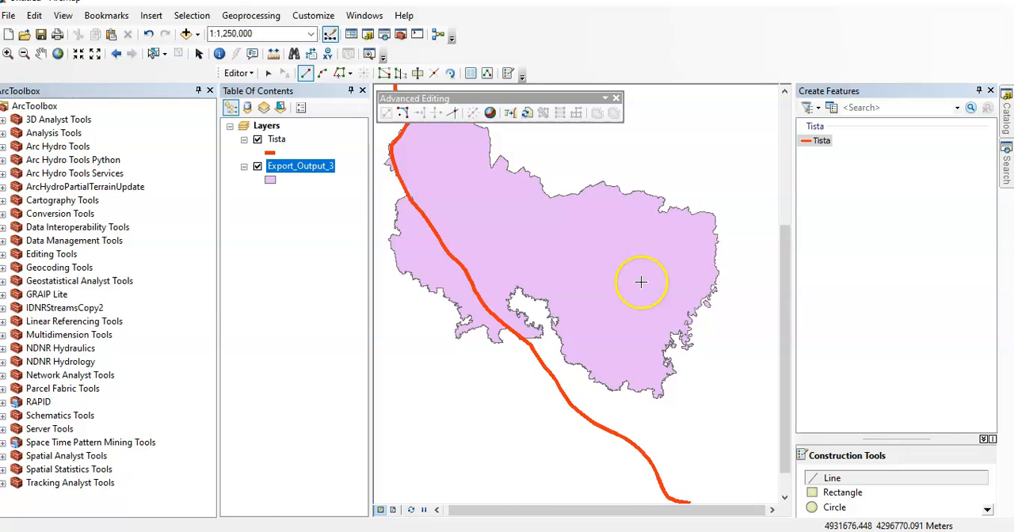
Step: Recentre on the study area, close the Advanced Editing toolbar, then reopen it
left_click_drag(642, 282, 450, 213)
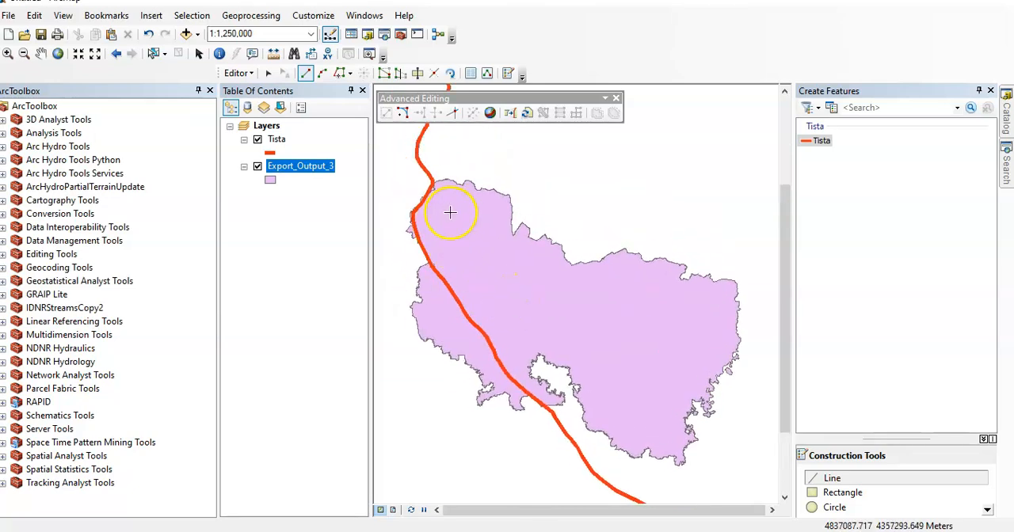
mouse_move(436, 282)
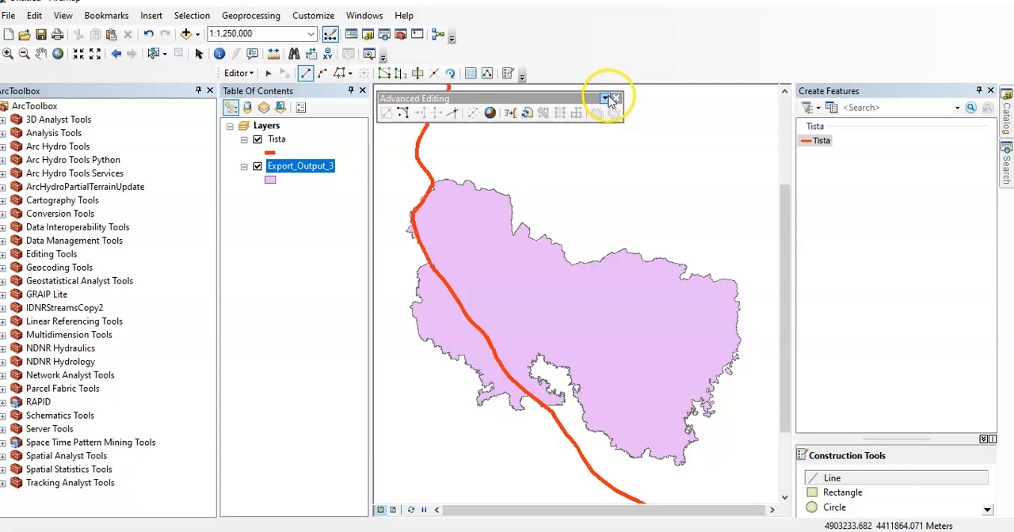
left_click(615, 99)
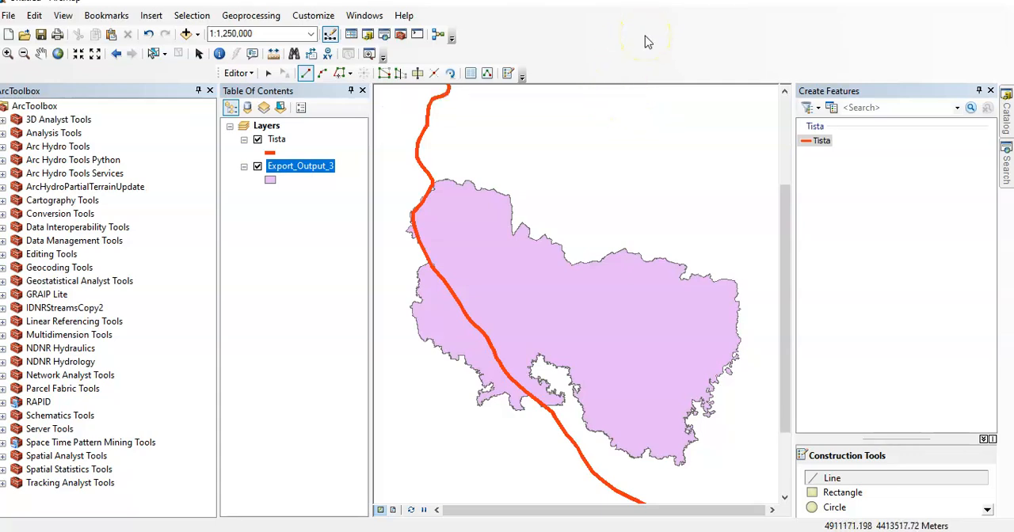
mouse_move(629, 37)
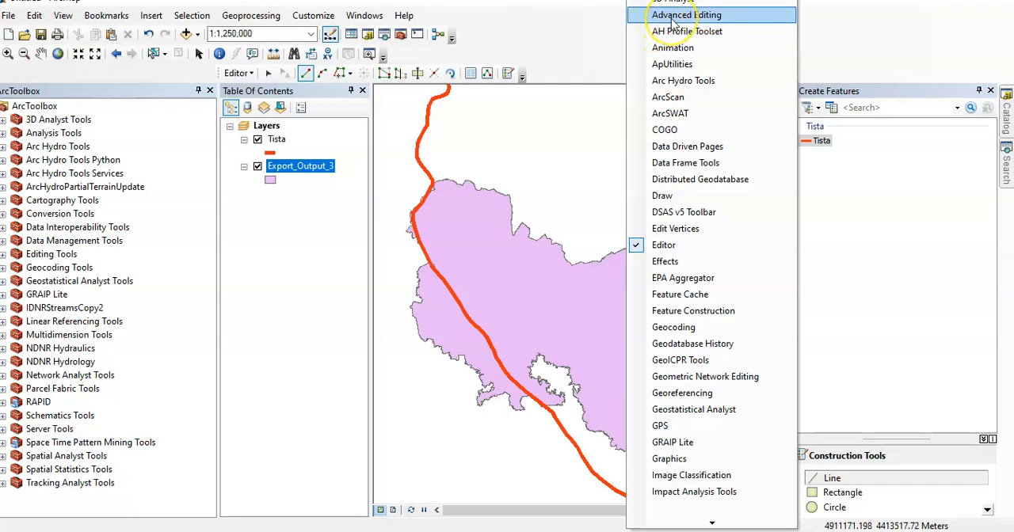
left_click(686, 14)
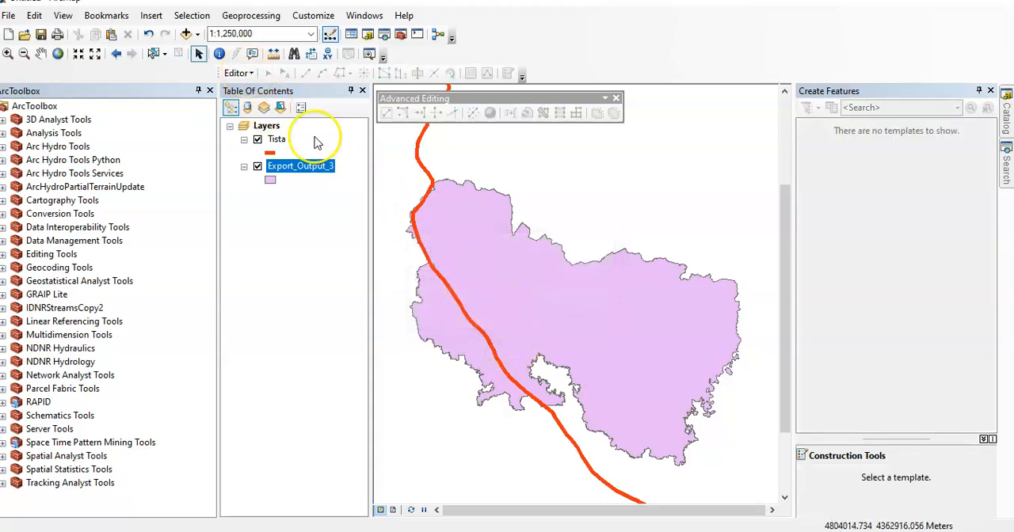
Step: Start an edit session, continuing past the spatial reference warning
left_click(238, 72)
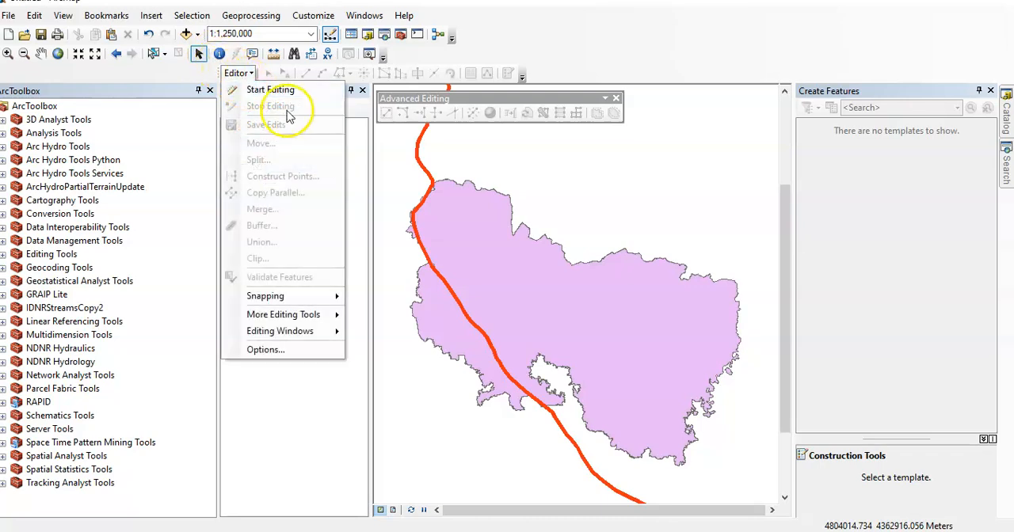
left_click(270, 88)
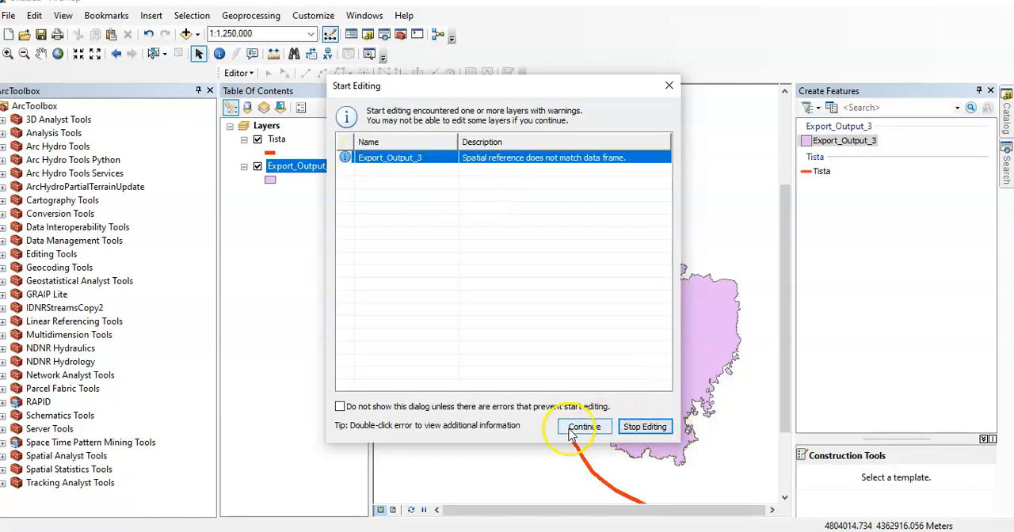
left_click(582, 427)
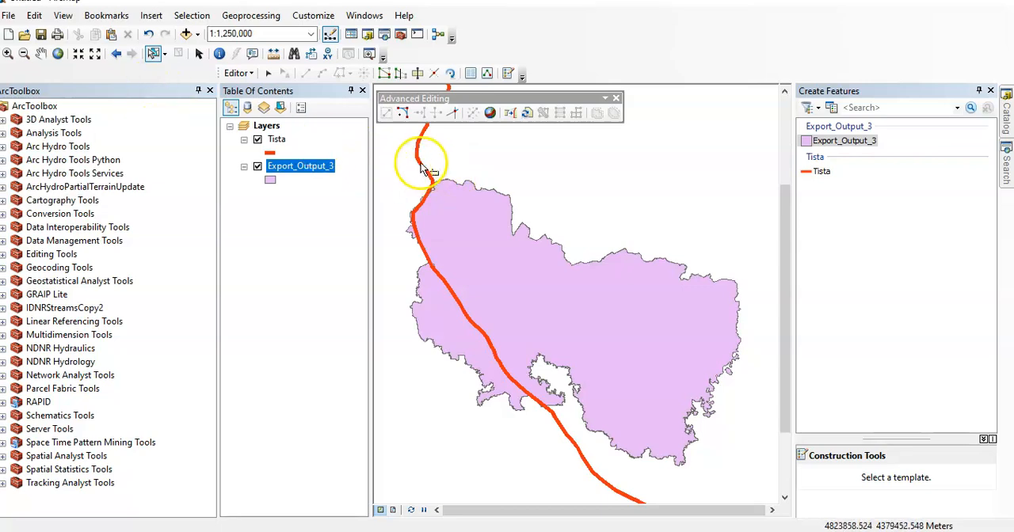
Step: Select the Tista river line with the Edit tool
left_click(420, 158)
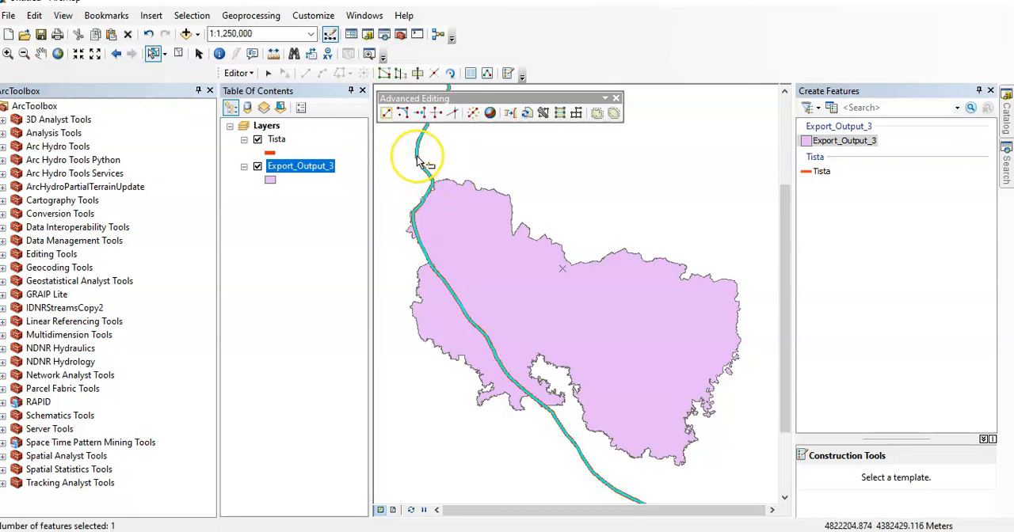
left_click_drag(418, 156, 424, 222)
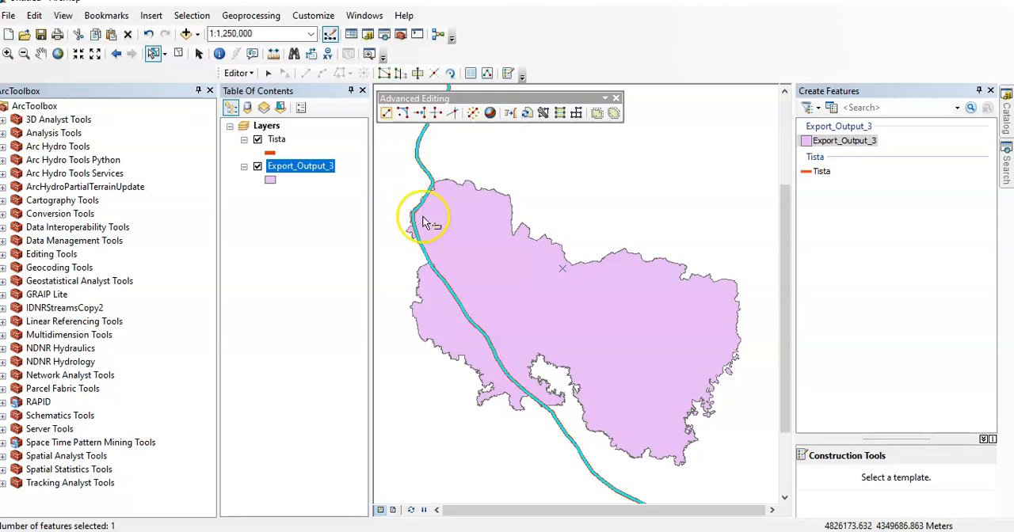
mouse_move(499, 349)
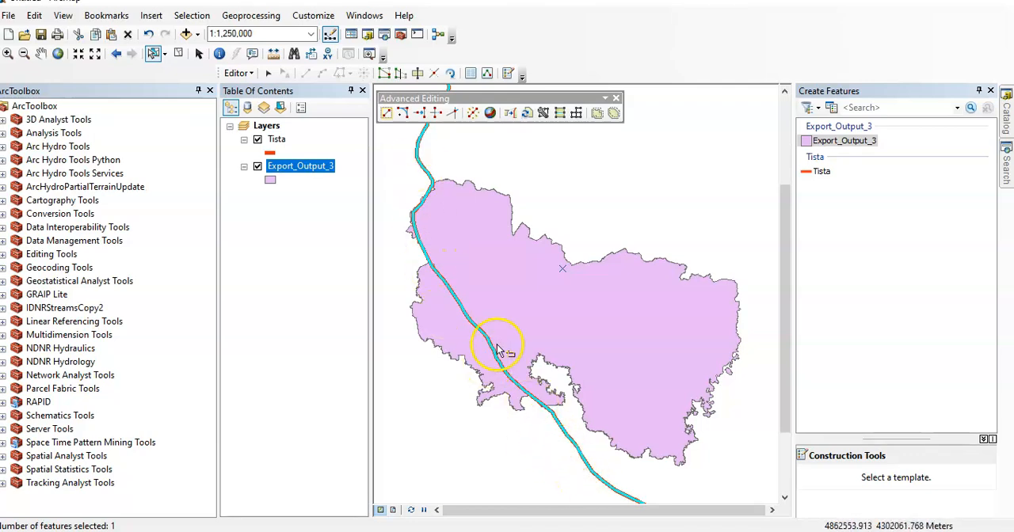
mouse_move(618, 282)
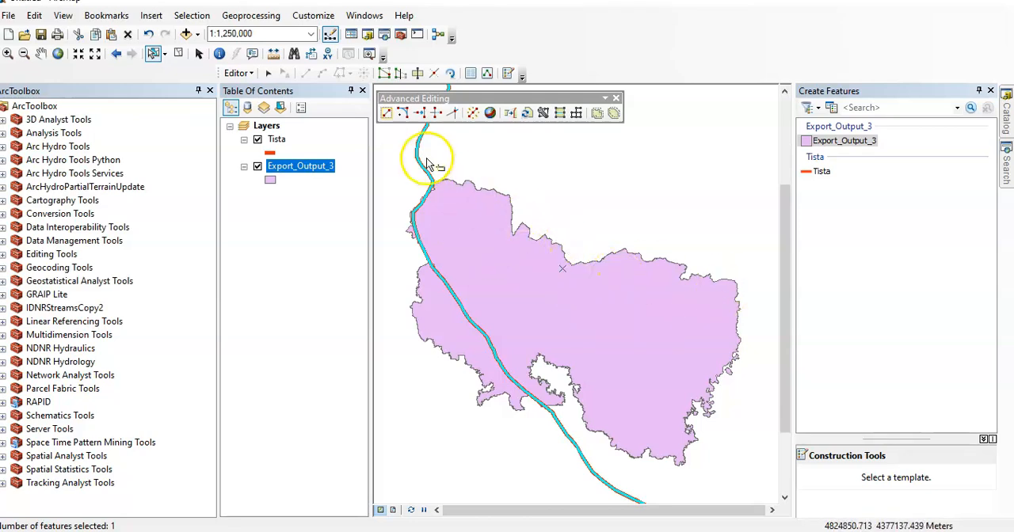
mouse_move(432, 178)
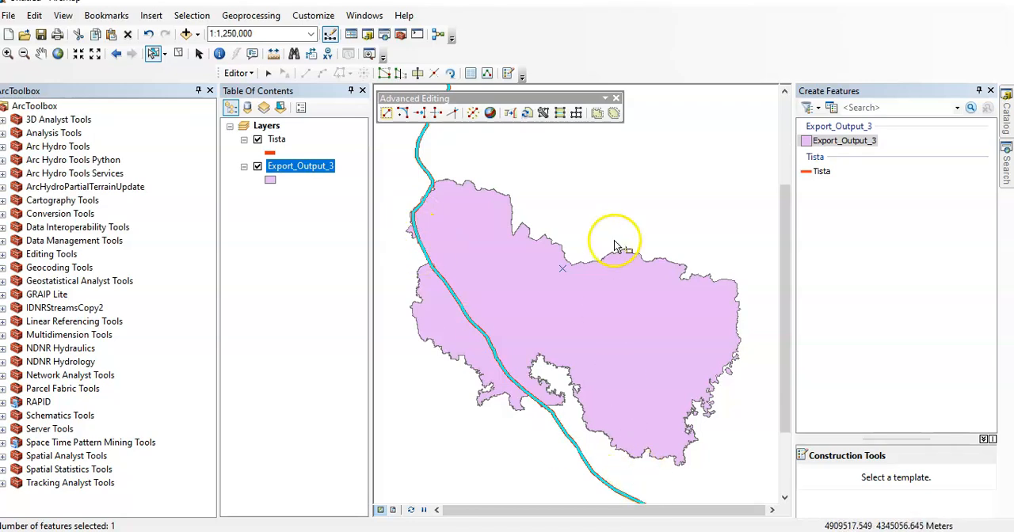
mouse_move(560, 112)
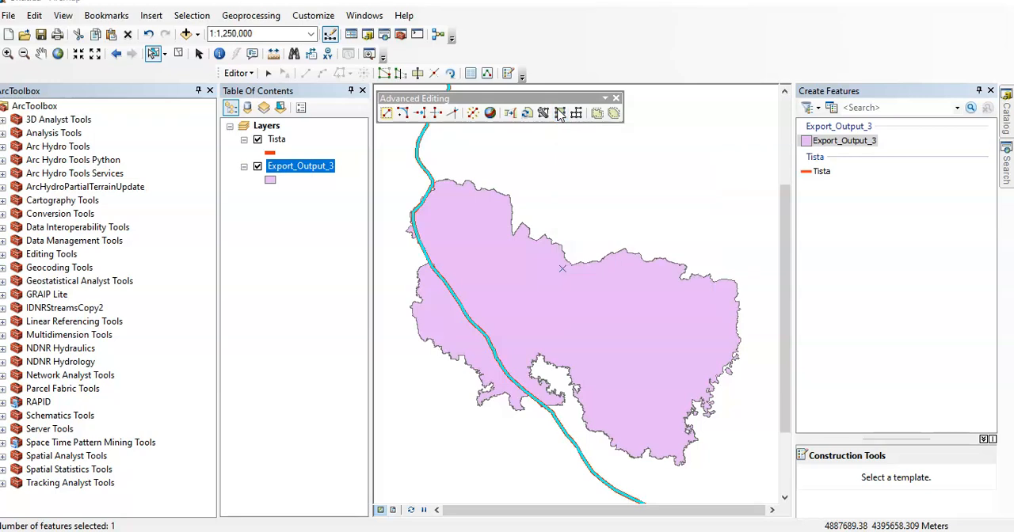
Step: Split the Export_Output_3 polygon with the selected Tista line
left_click(543, 113)
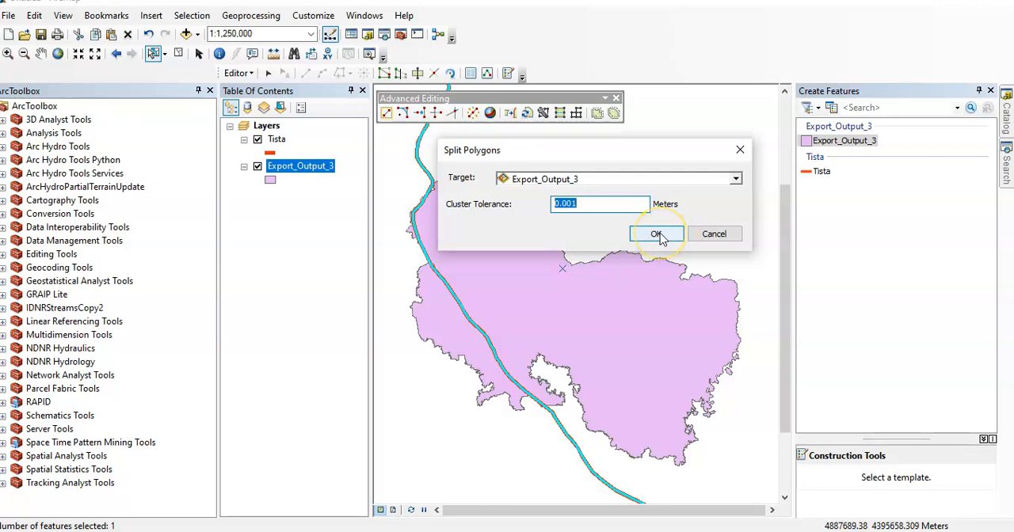
left_click(655, 234)
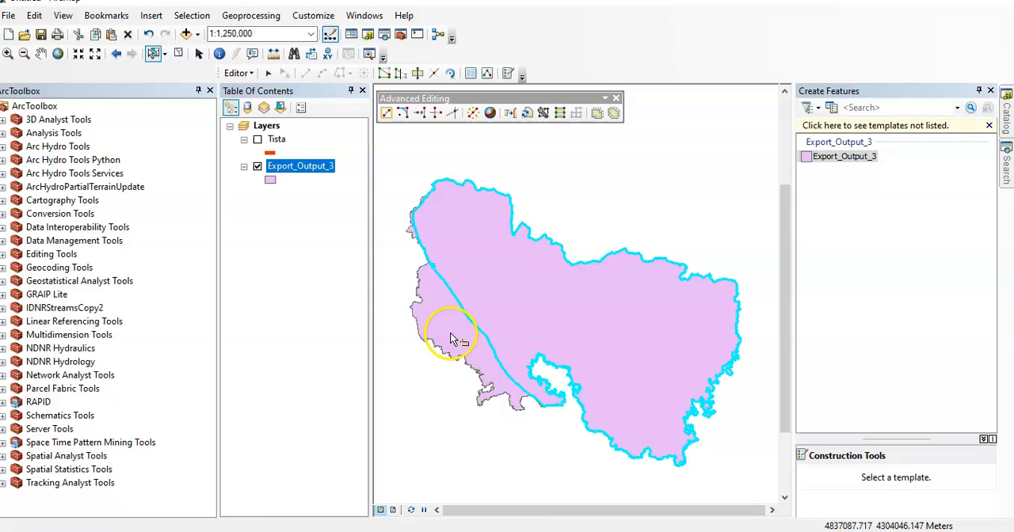
Step: Select and delete the western polygon piece, then select the remaining eastern piece
left_click(458, 329)
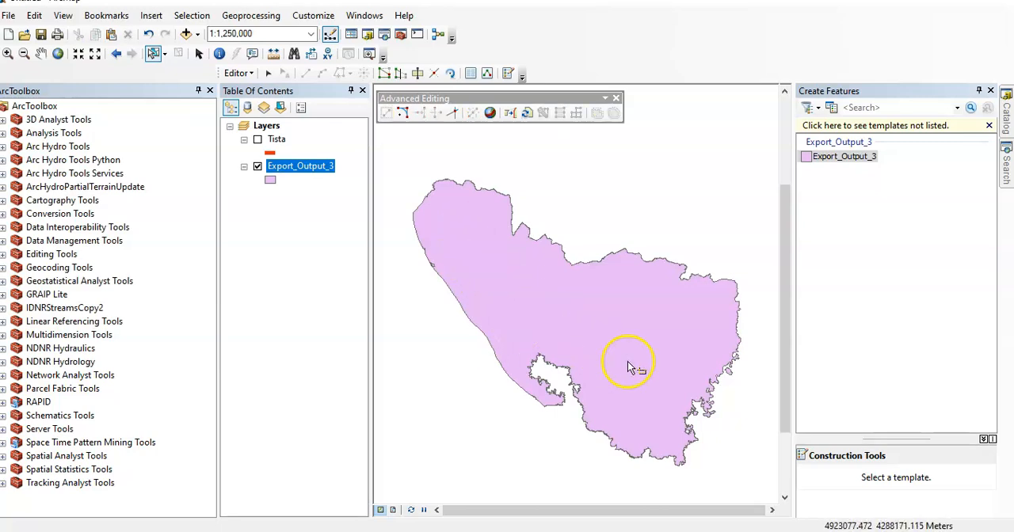
left_click(628, 364)
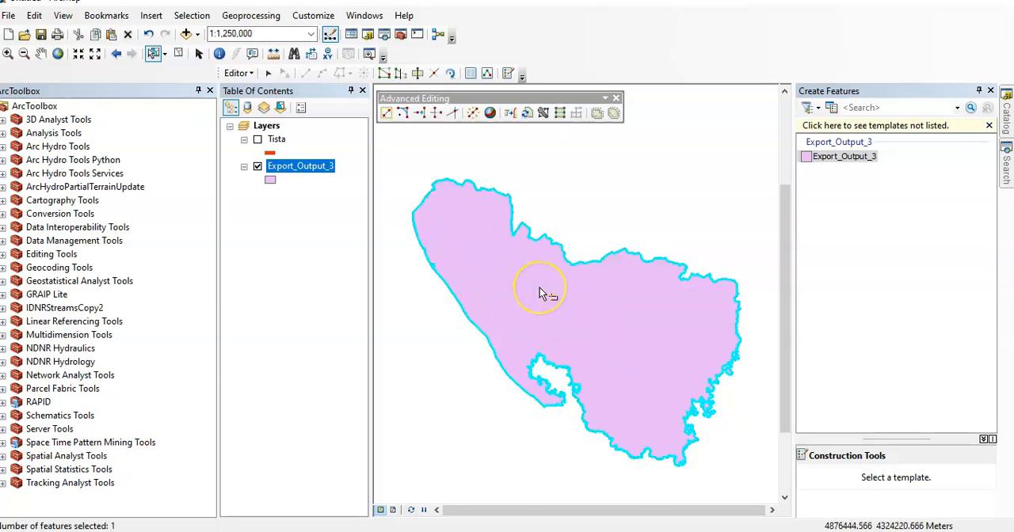